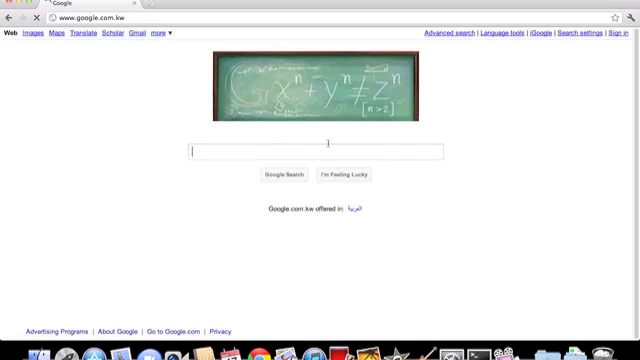
# Step: Search Google for 'hama' and open Softonic's LogMeIn Hamachi for Mac download page
pyautogui.write('hama')
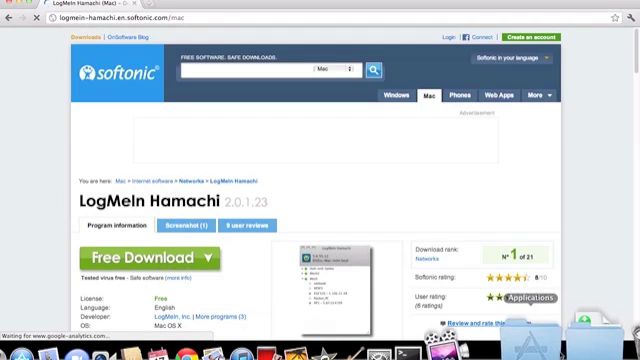
# Step: Launch LogMeIn Hamachi from Applications and bring up the Create a new network form
pyautogui.click(530, 303)
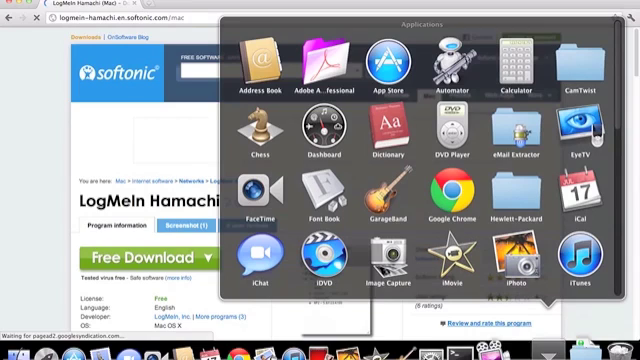
pyautogui.scroll(-3)
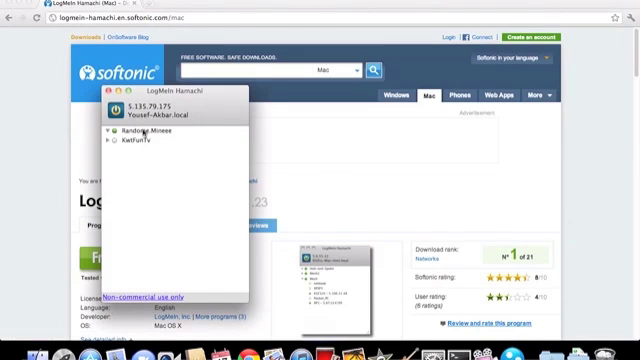
pyautogui.rightClick(145, 130)
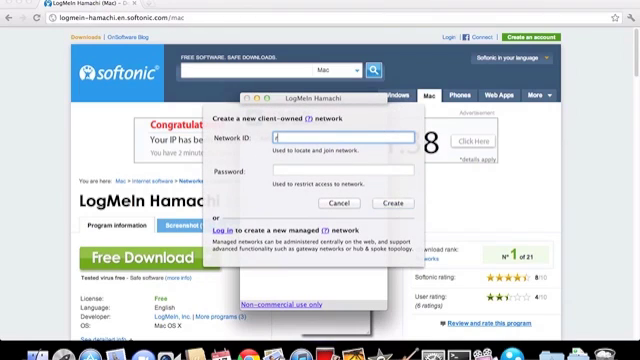
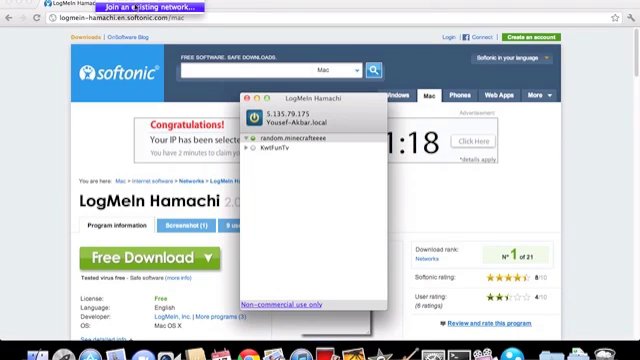
# Step: Open the Join an existing network form, then cancel it
pyautogui.click(130, 11)
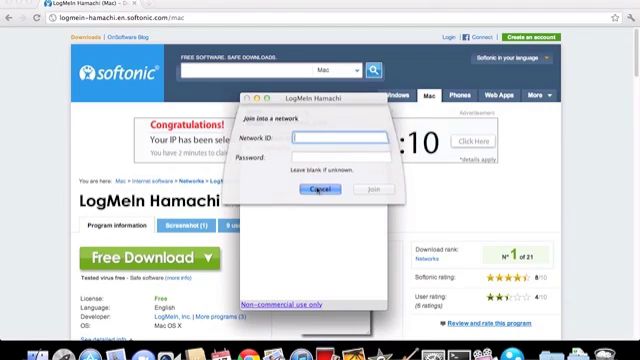
pyautogui.click(301, 189)
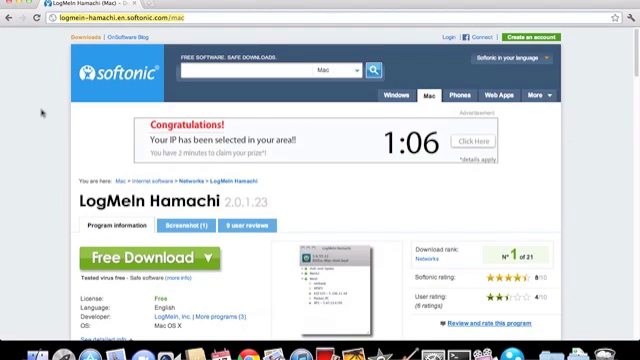
# Step: Go to minecraft.net and open its Download page
pyautogui.write('minecraft.net/download.jsp')
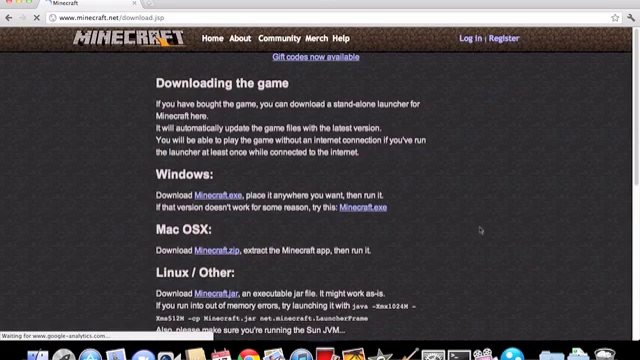
pyautogui.scroll(-3)
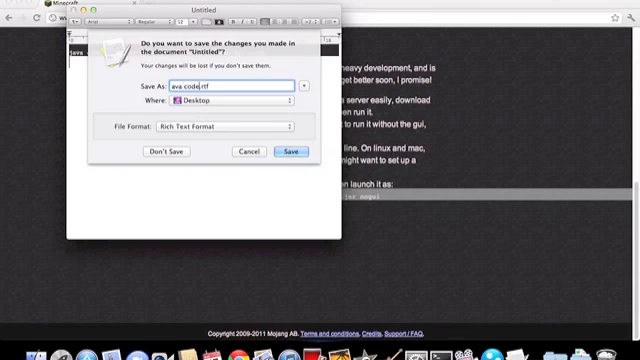
# Step: Save the java launch command note from TextEdit as an RTF file on the Desktop
pyautogui.click(289, 152)
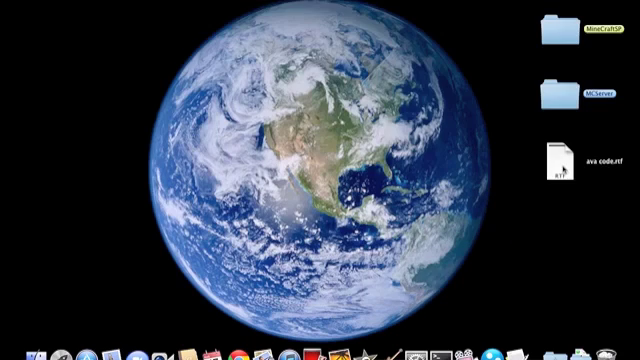
# Step: Rename the Desktop note to 'Java code.rtf' and drag it to the desktop's centre
pyautogui.click(559, 158)
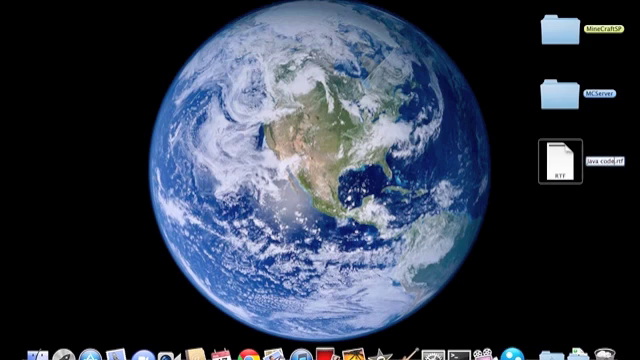
pyautogui.moveTo(560, 160); pyautogui.dragTo(300, 210)
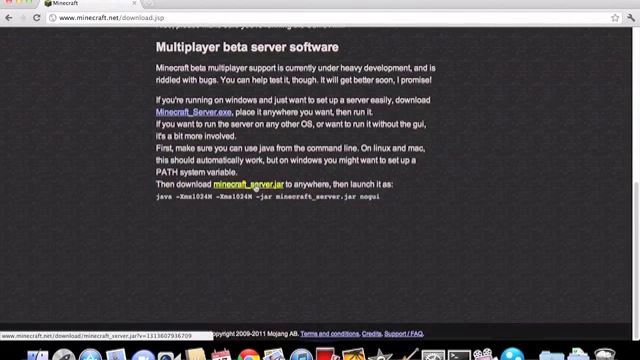
# Step: Download minecraft_server.jar and keep it despite Chrome's harmful-file warning
pyautogui.click(259, 191)
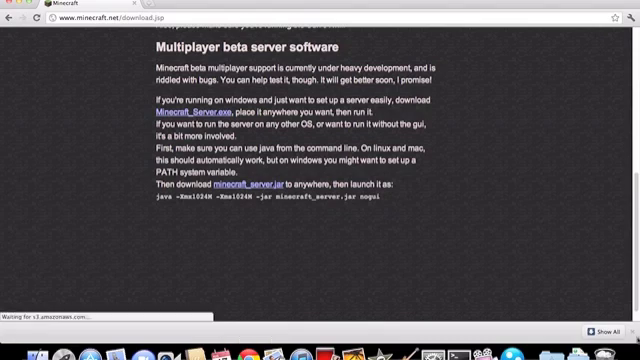
pyautogui.click(232, 188)
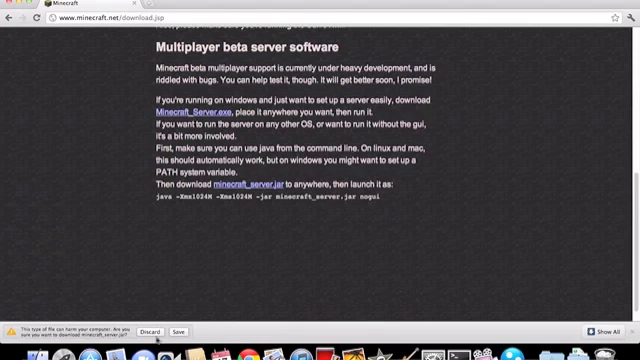
pyautogui.click(179, 331)
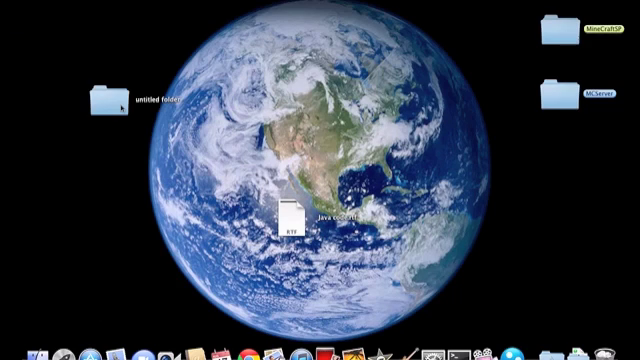
# Step: Rename the new untitled Desktop folder to a distinct MCServer name after the name-taken alert
pyautogui.click(104, 98)
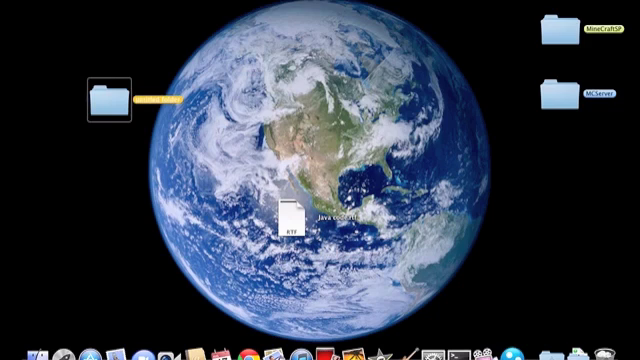
pyautogui.press('Return')
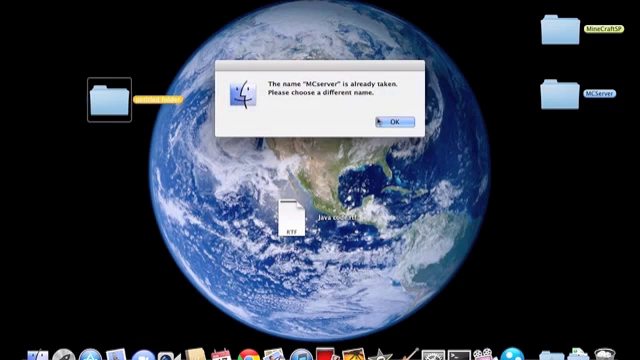
pyautogui.click(392, 120)
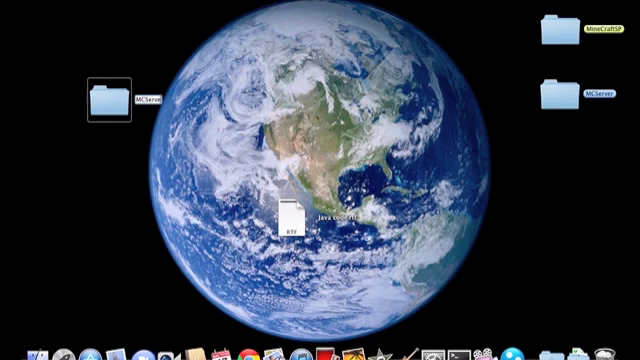
pyautogui.click(101, 101)
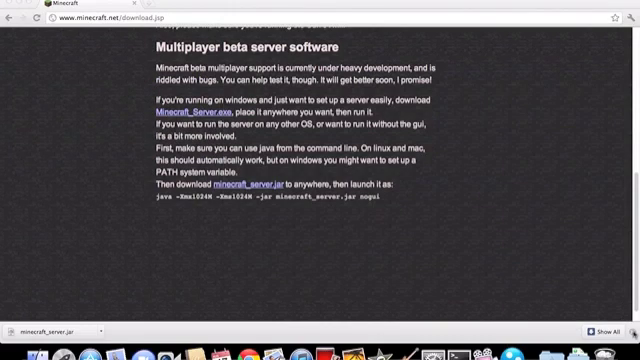
pyautogui.scroll(-3)
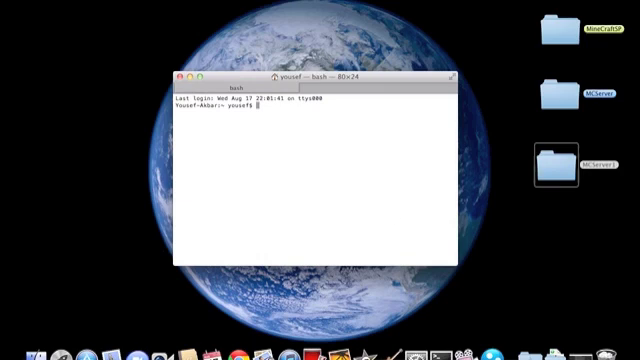
# Step: Run minecraft_server.jar nogui in MCServer1, view the generated world files, then close Terminal
pyautogui.write('cd')
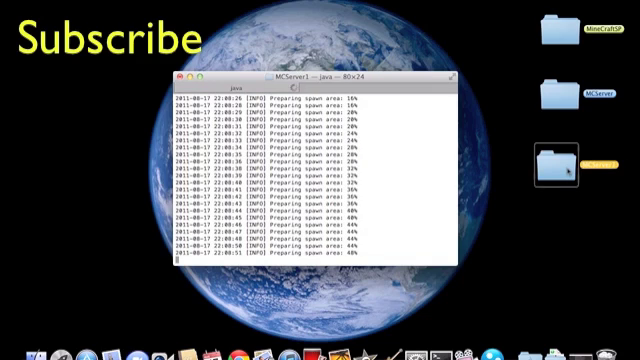
pyautogui.doubleClick(556, 165)
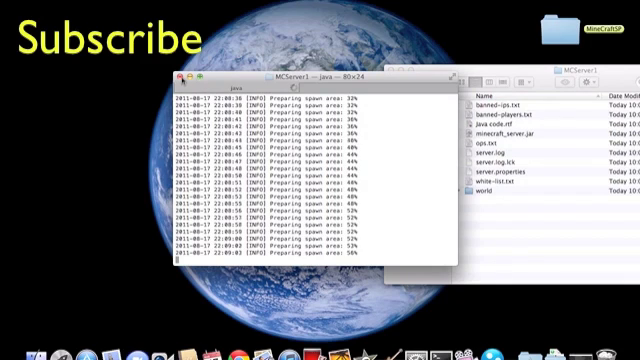
pyautogui.click(179, 75)
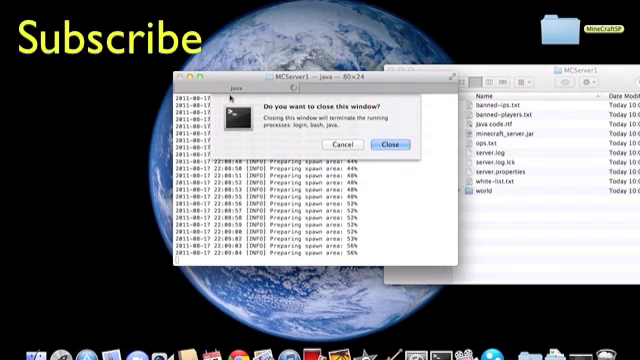
# Step: Bring the MCServer1 Finder window forward and select all its server files
pyautogui.click(401, 146)
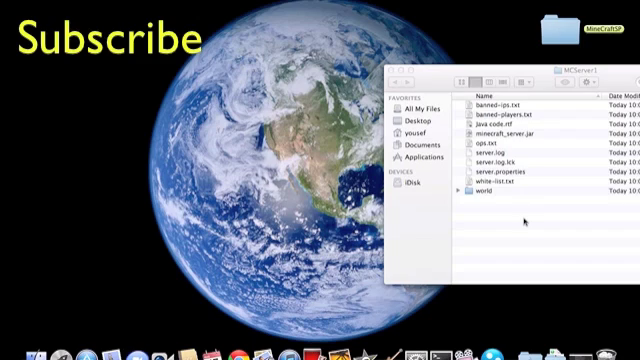
pyautogui.press('cmd+a')
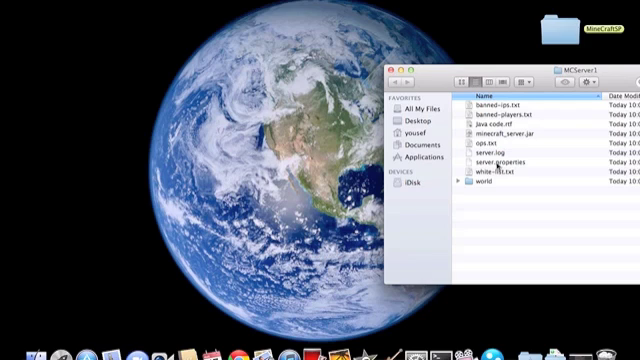
# Step: Open server.properties in TextEdit and replace the spawn-monsters and online-mode values with false
pyautogui.doubleClick(489, 158)
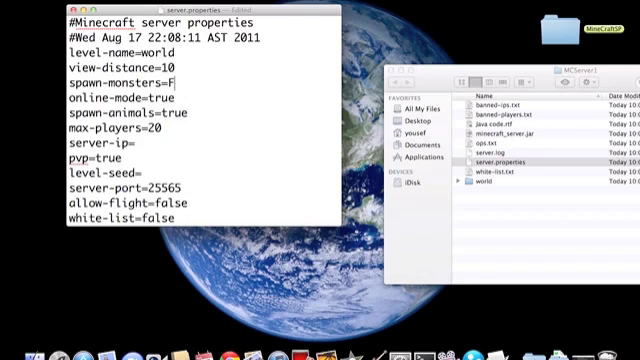
pyautogui.press('Backspace')
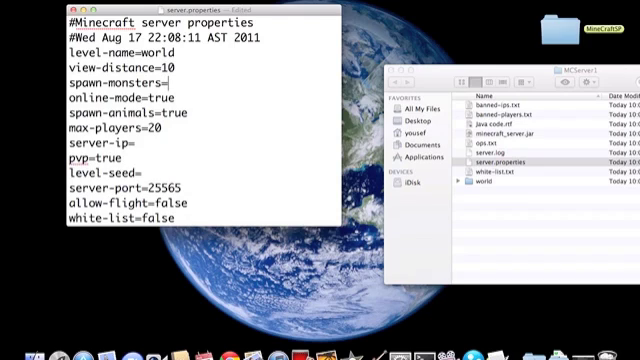
pyautogui.write('false')
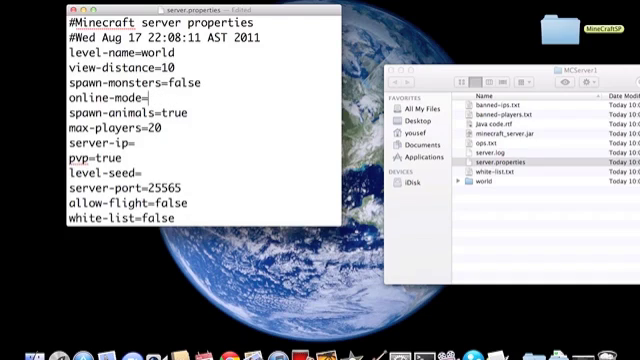
pyautogui.write('false')
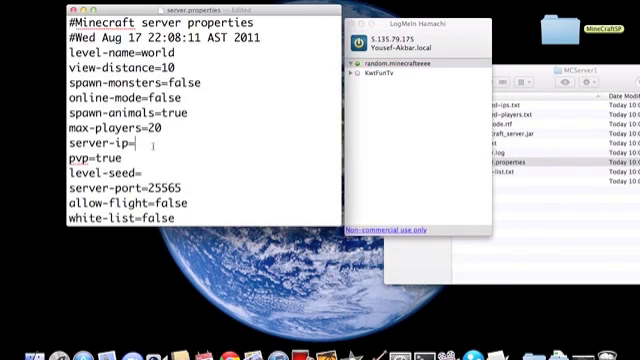
# Step: Enter 5.135.79.175 after server-ip= in server.properties and save the file
pyautogui.write('5.135.79.1')
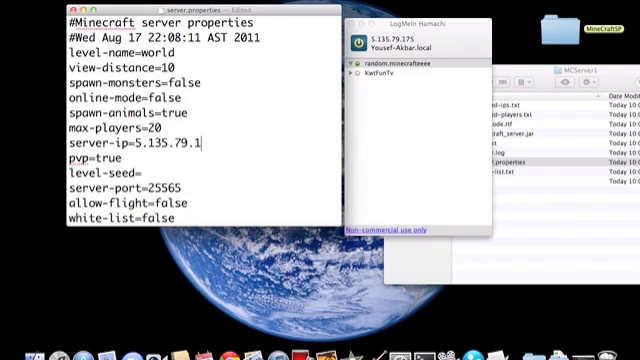
pyautogui.write('75')
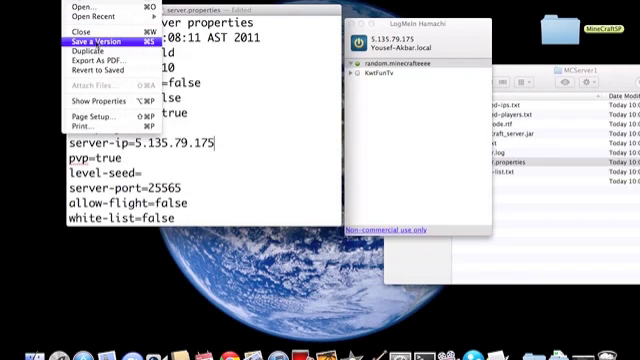
pyautogui.click(85, 42)
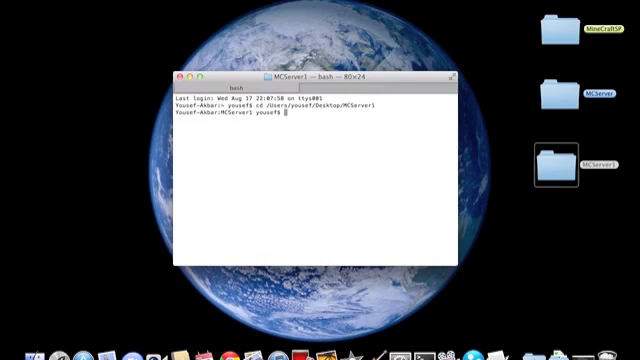
# Step: Run 'java -Xmx1024M -Xms1024M -jar minecraft_server.jar nogui' in Terminal and follow the server log
pyautogui.write('java -Xmx1024M -Xms1024M -jar minecraft_server.jar nogui')
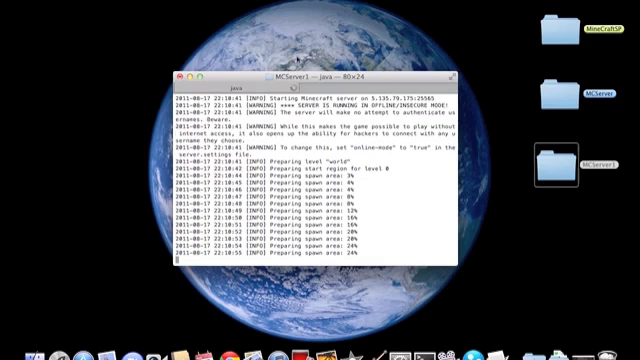
pyautogui.click(58, 347)
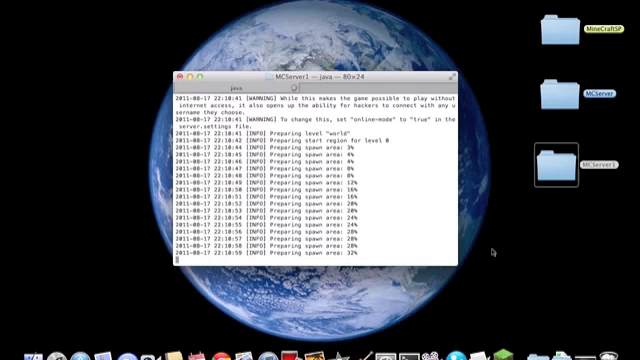
pyautogui.scroll(-3)
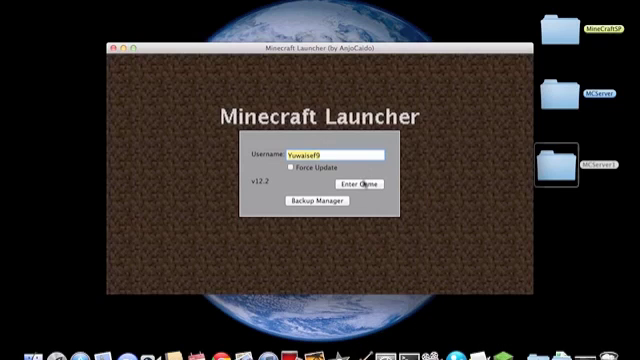
# Step: Enter the game from the launcher, briefly view Options, and return to the main menu
pyautogui.click(349, 186)
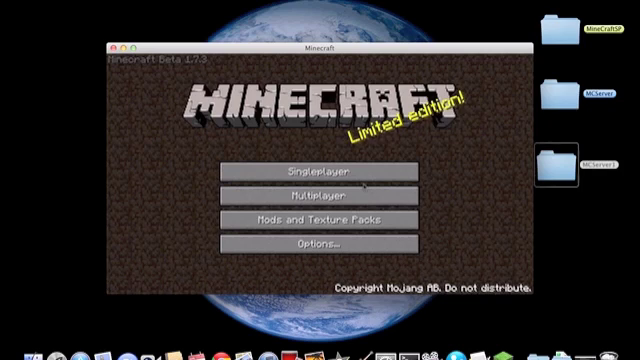
pyautogui.click(320, 244)
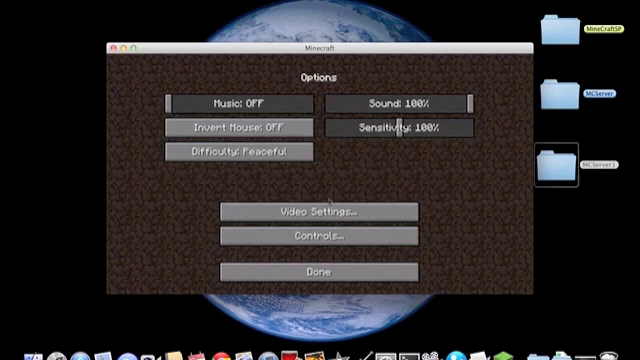
pyautogui.click(319, 271)
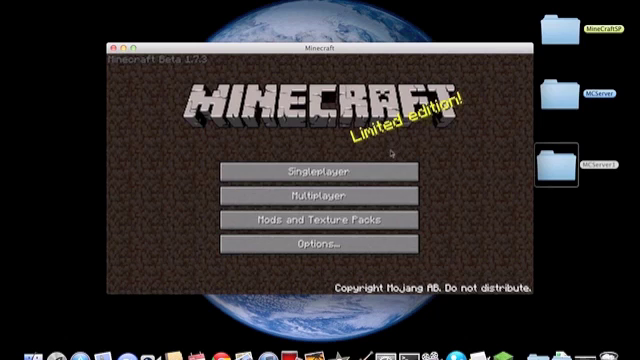
# Step: Open Multiplayer, try connecting to 5.135.79.175, then scroll through the server log
pyautogui.click(320, 194)
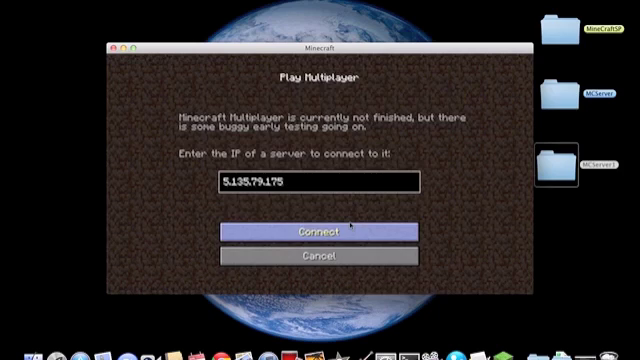
pyautogui.click(320, 231)
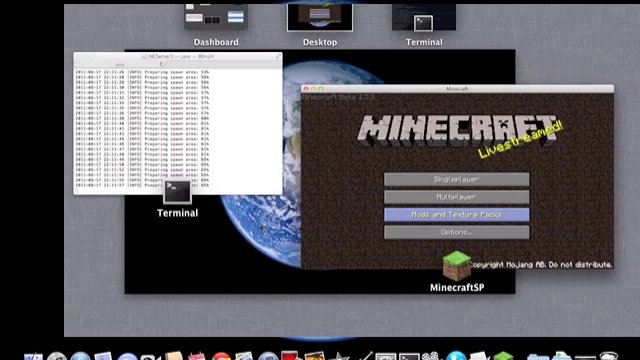
pyautogui.moveTo(245, 182)
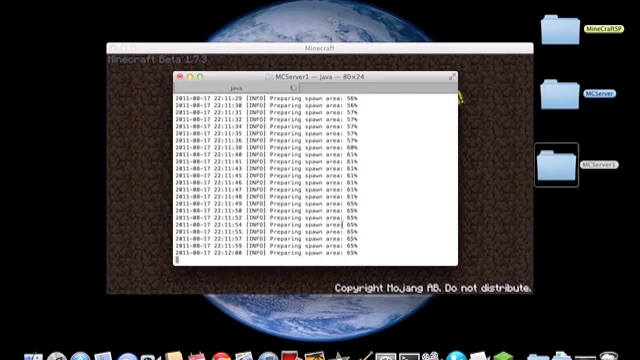
pyautogui.scroll(-3)
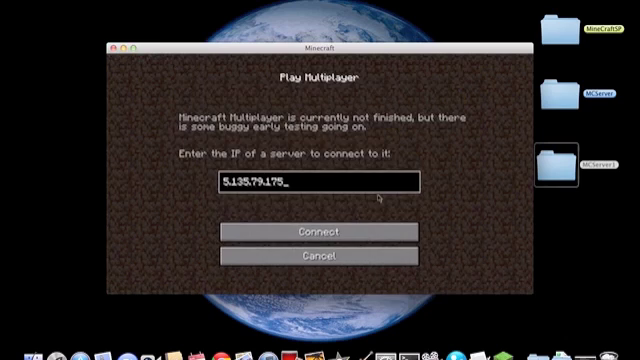
# Step: Retry connecting to 5.135.79.175 from Play Multiplayer, ending at the main menu
pyautogui.click(319, 231)
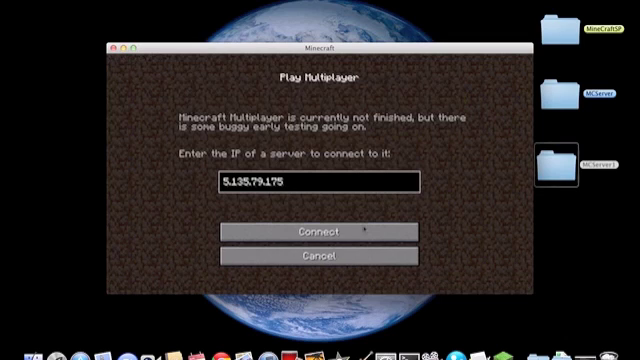
pyautogui.click(319, 231)
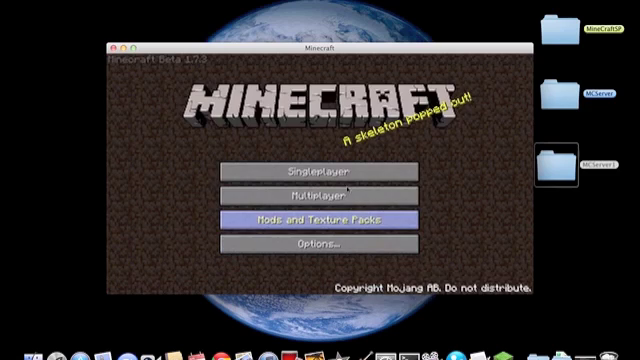
pyautogui.click(320, 194)
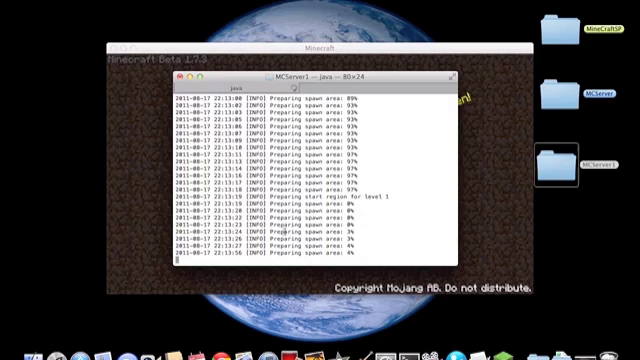
# Step: Type 'stop' in Terminal, then reopen Multiplayer with 5.135.79.175 and cancel out
pyautogui.write('stop')
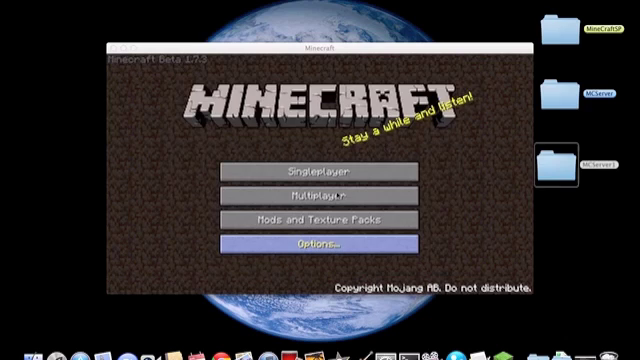
pyautogui.click(320, 243)
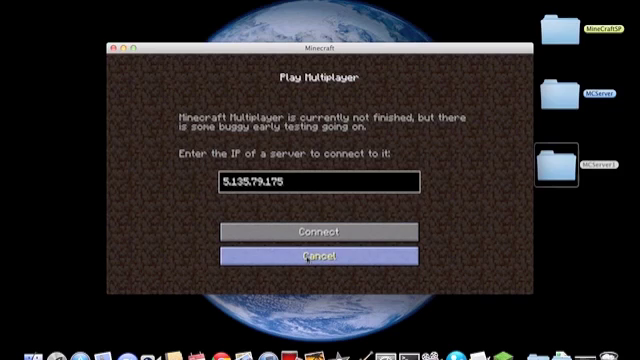
pyautogui.click(320, 255)
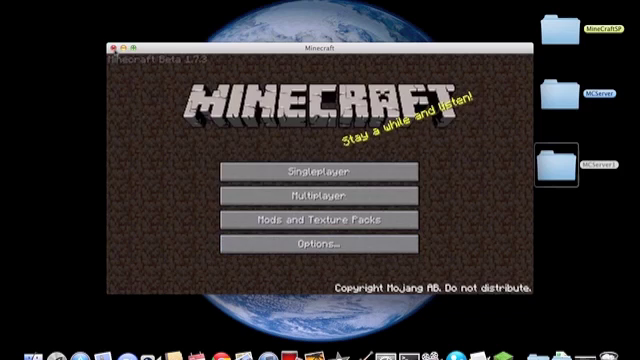
pyautogui.moveTo(40, 130)
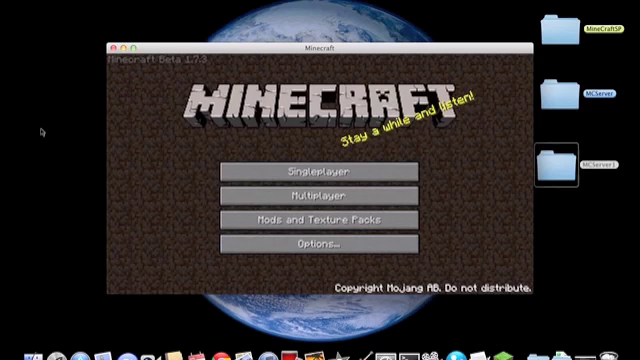